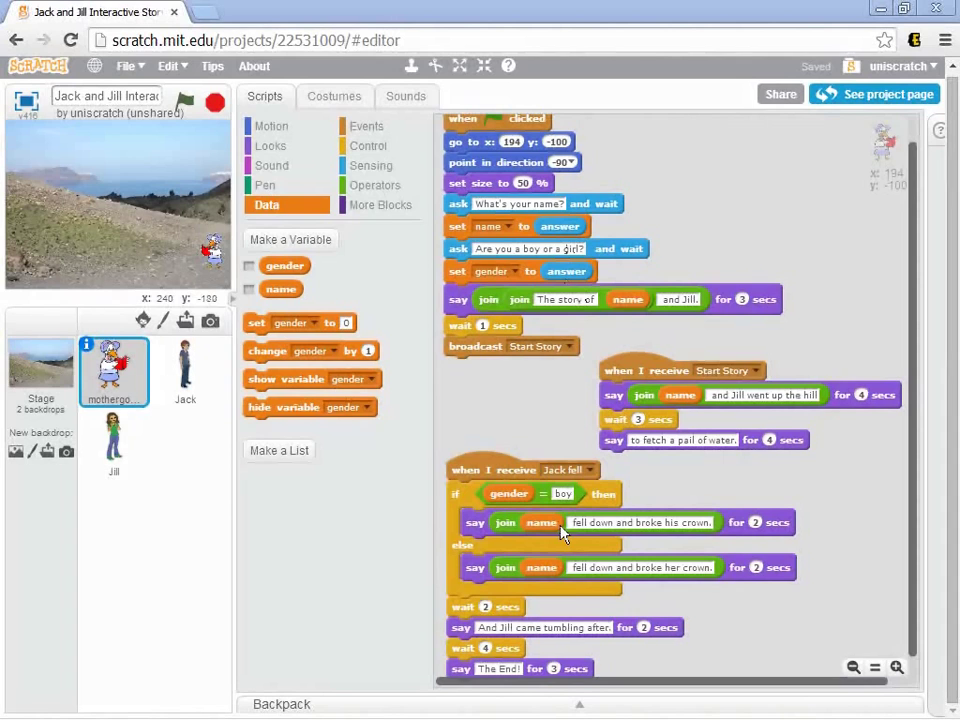
mouse_move(467, 518)
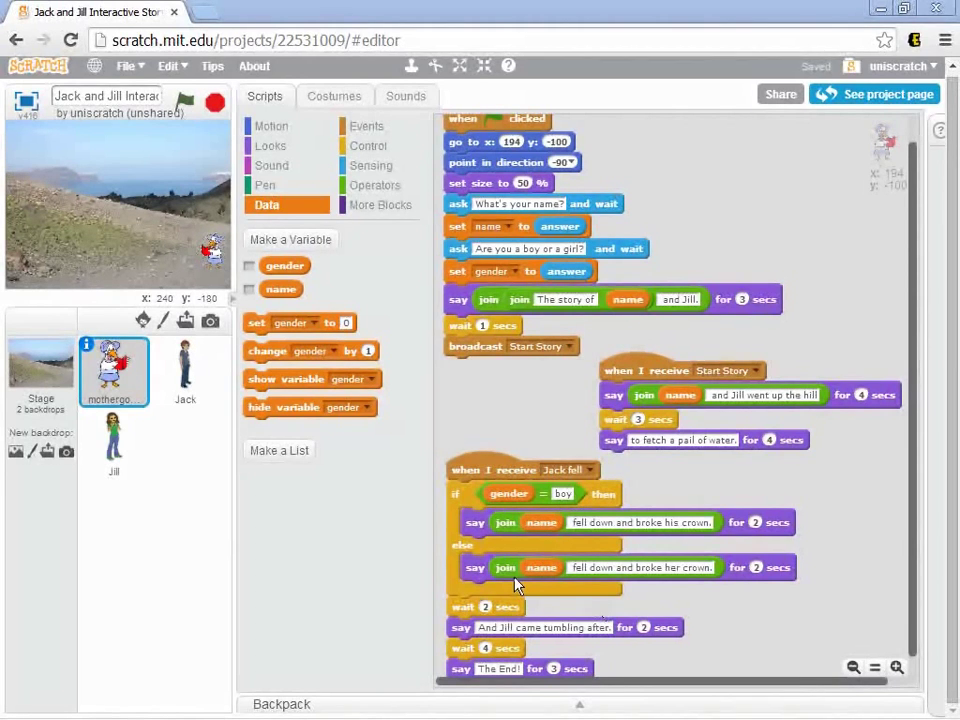
mouse_move(556, 586)
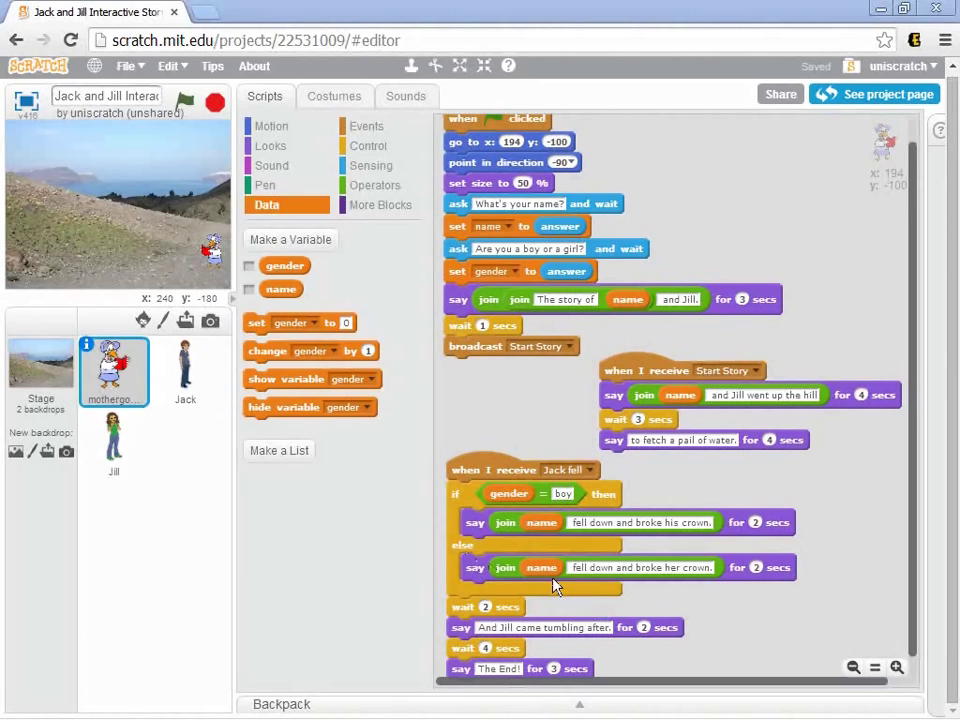
mouse_move(683, 585)
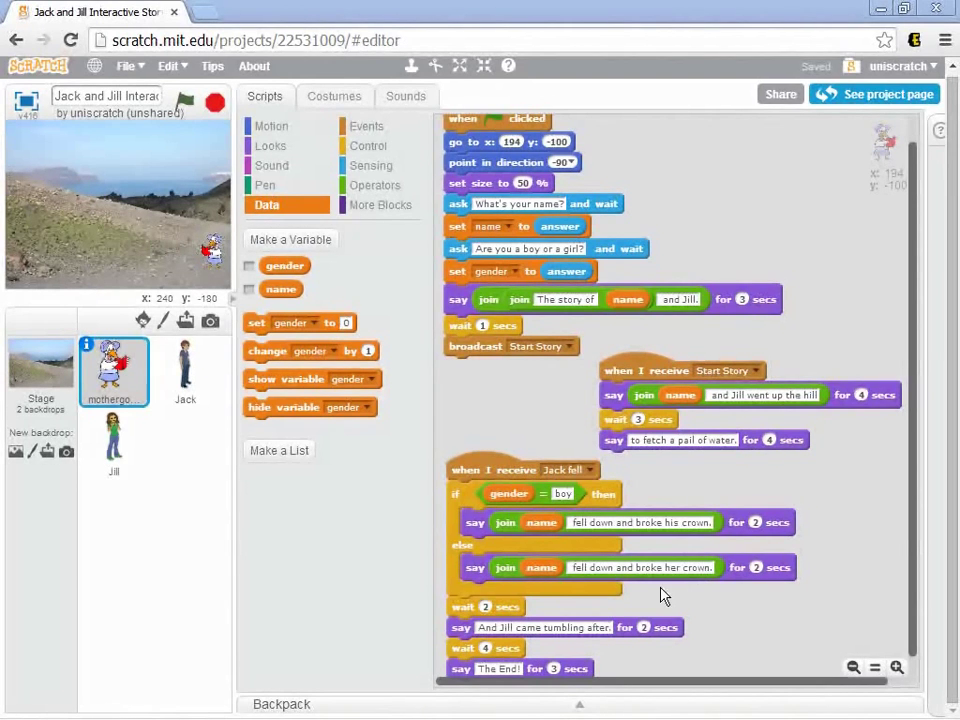
mouse_move(485, 538)
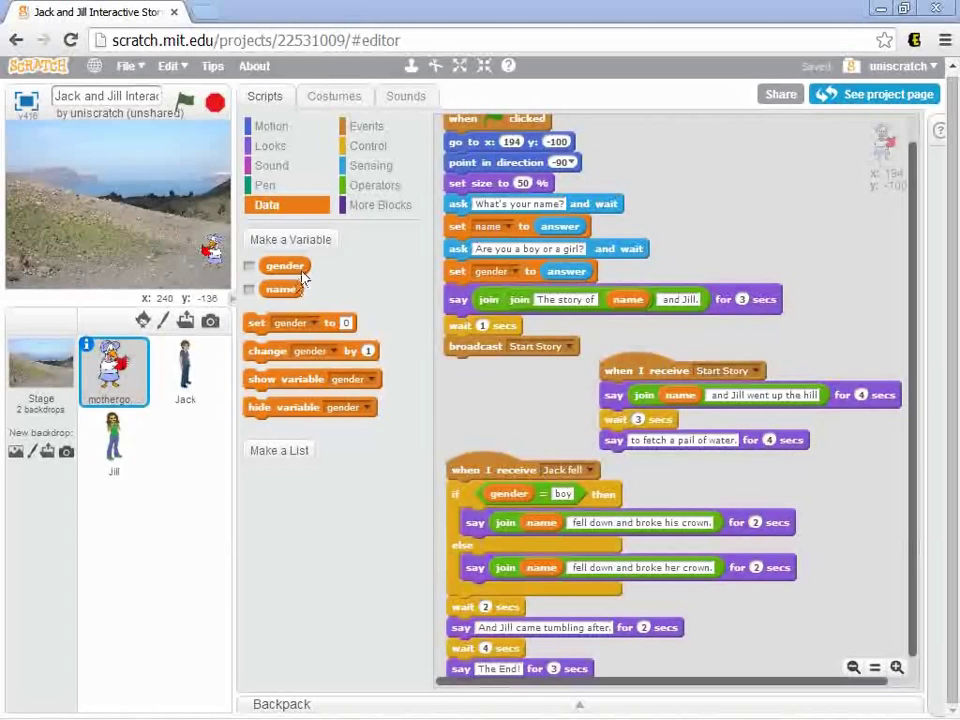
Step: Create a new variable named pronoun alongside gender and name
left_click(290, 239)
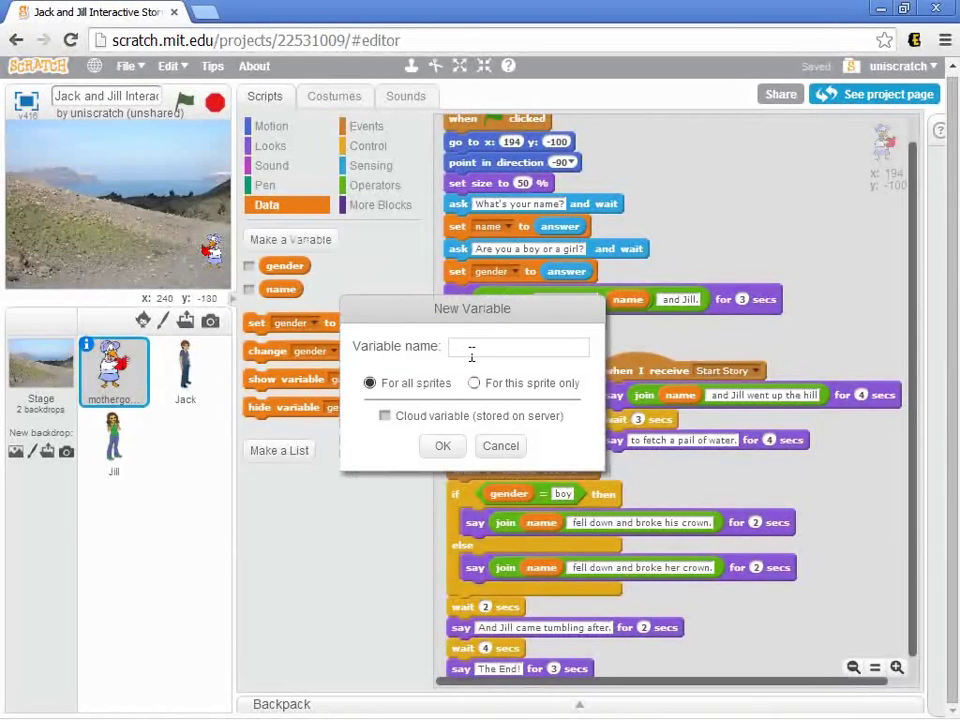
type("pho")
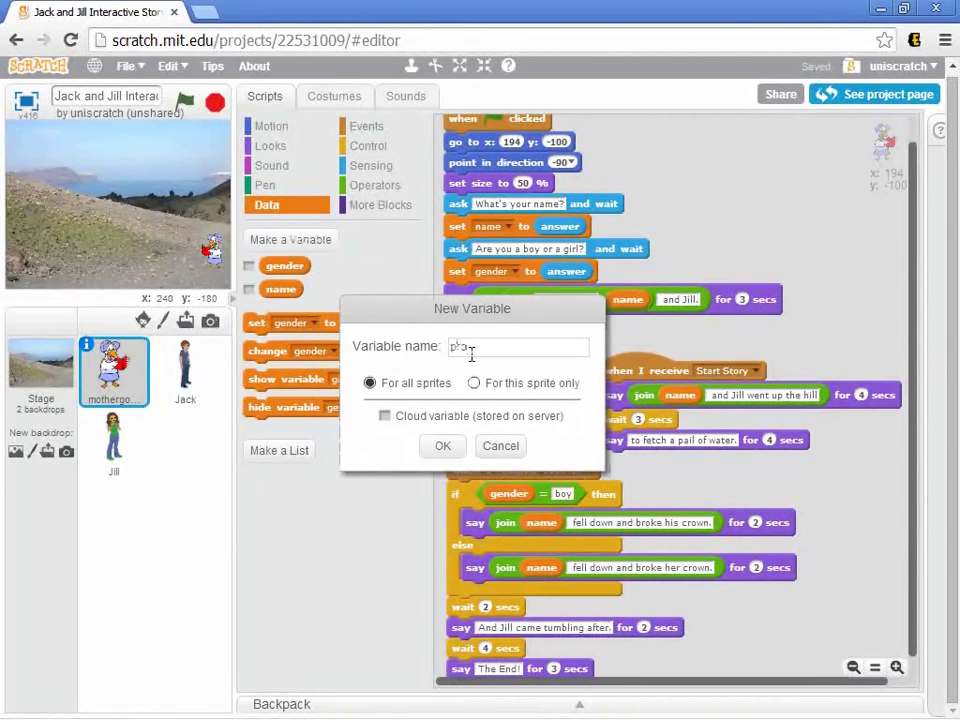
left_click(442, 446)
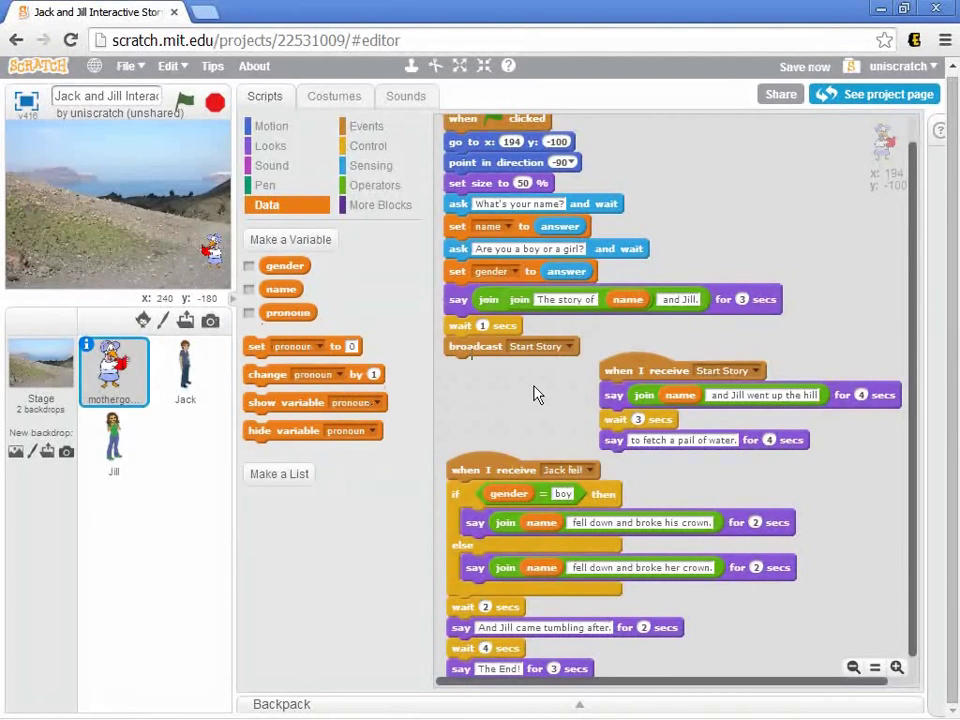
mouse_move(508, 458)
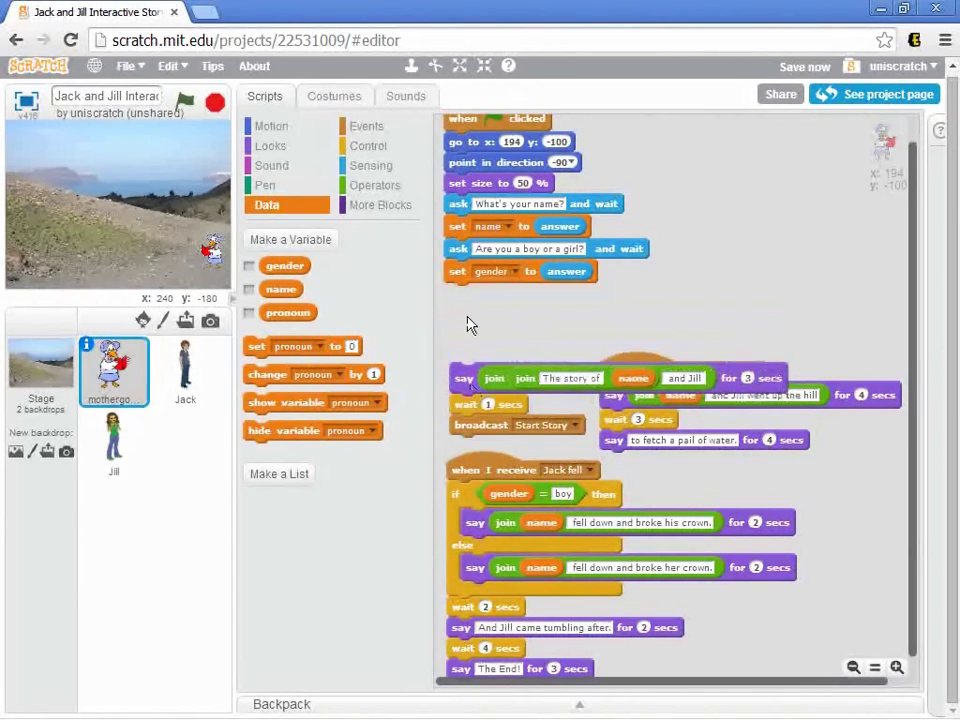
Step: Replace 'set gender to answer' with an if/else: answer = boy sets pronoun to his, else her
left_click_drag(520, 271, 725, 285)
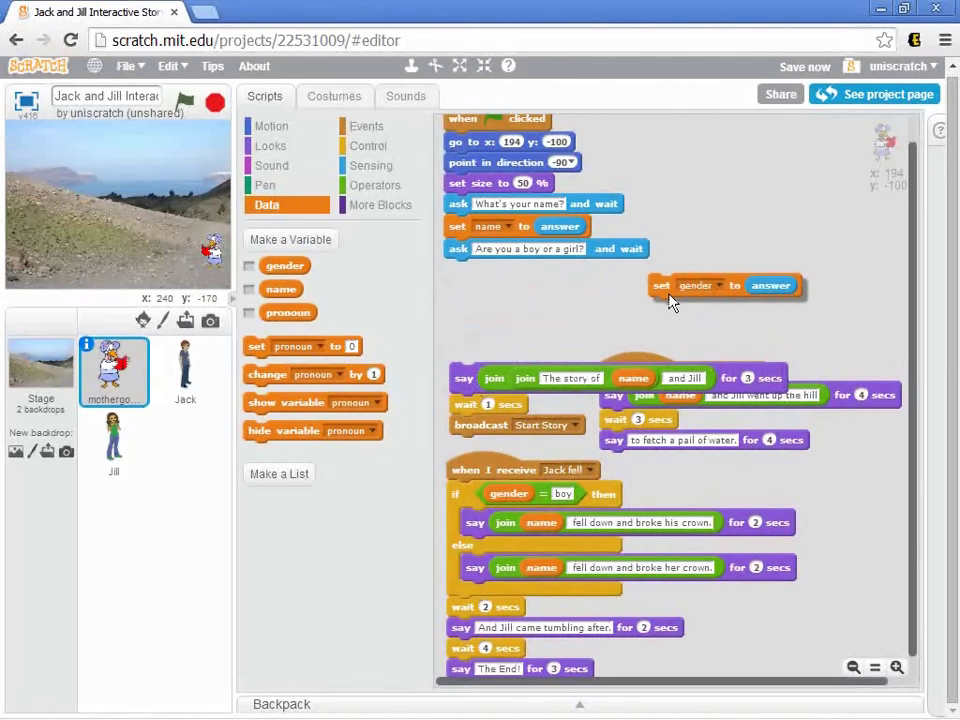
left_click(368, 146)
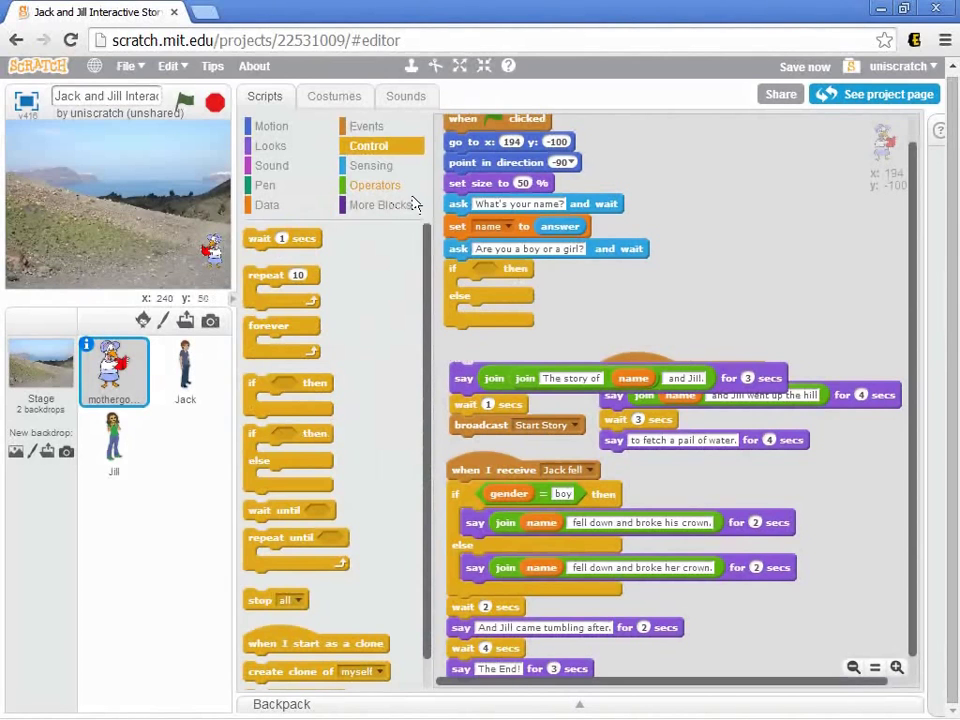
left_click(374, 185)
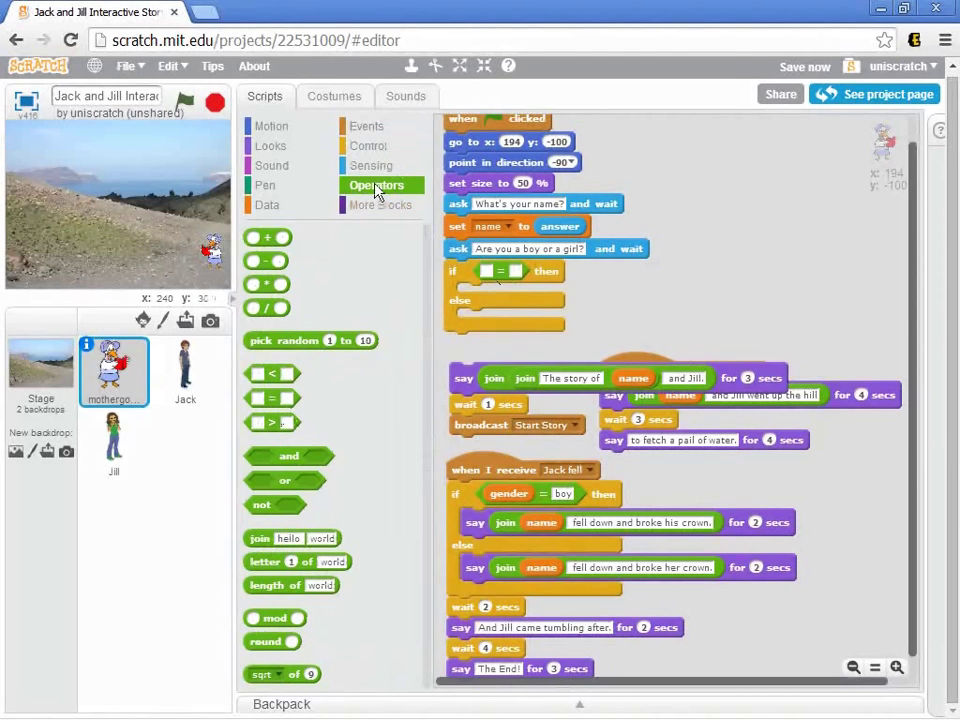
left_click(371, 165)
type("boy")
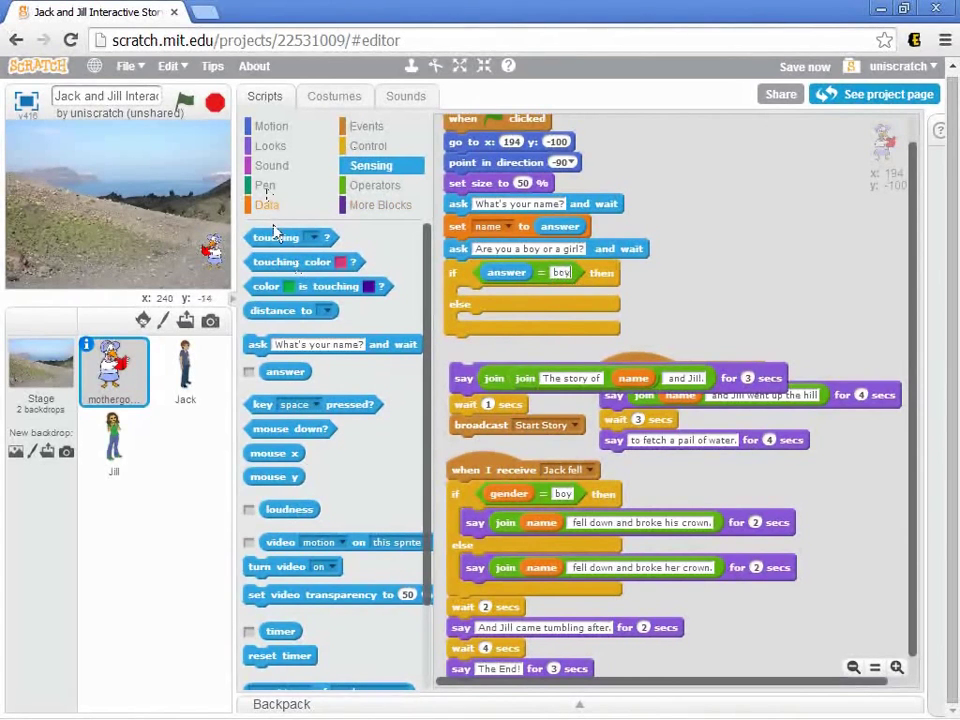
left_click(266, 204)
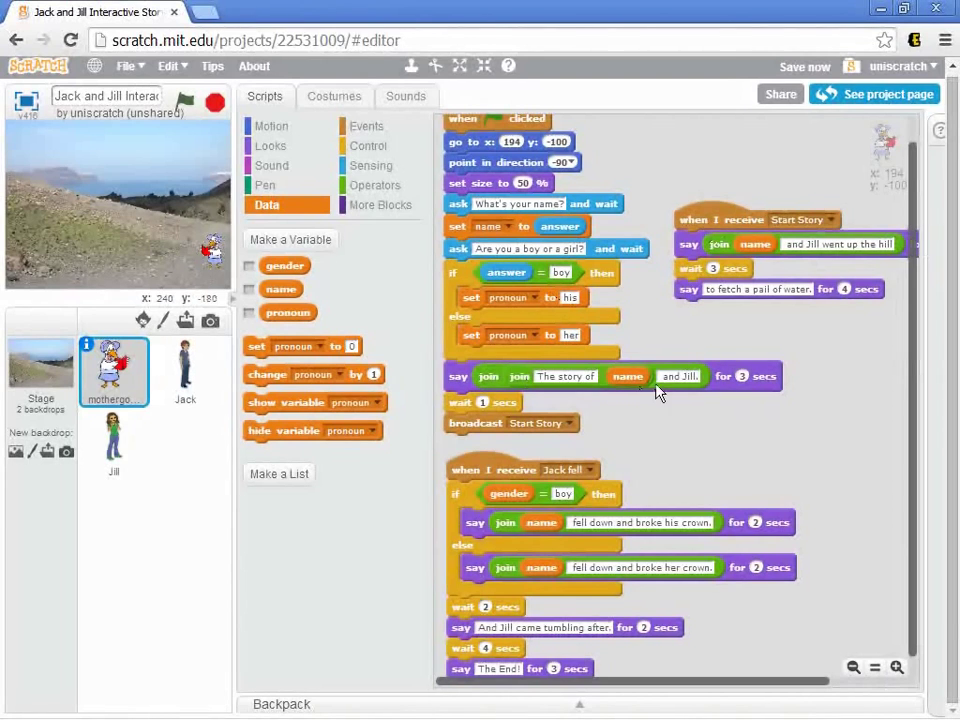
mouse_move(727, 491)
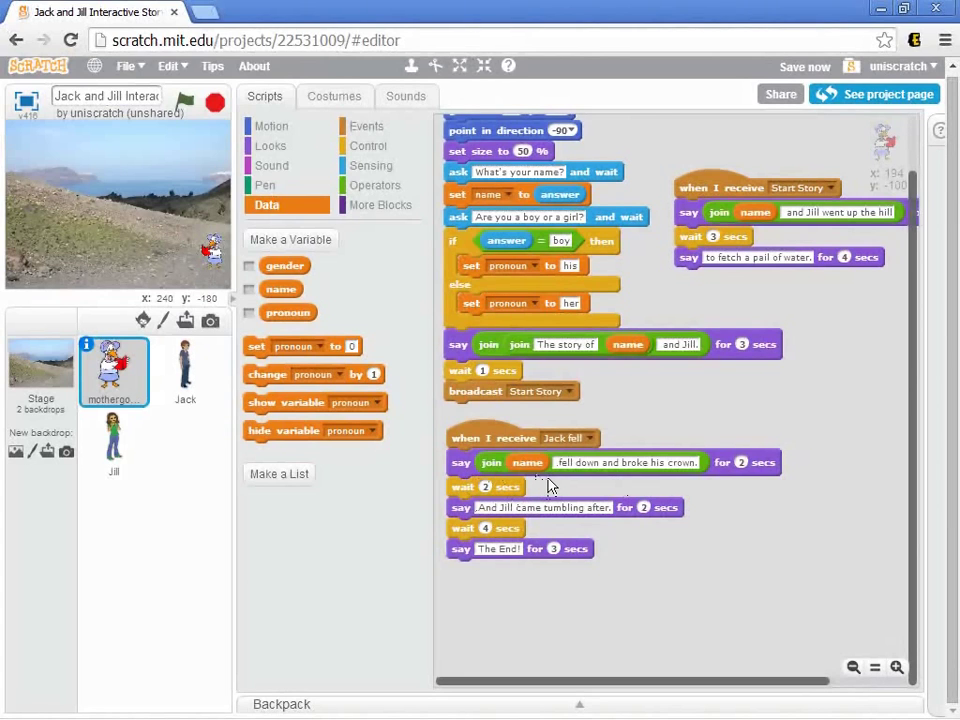
mouse_move(678, 481)
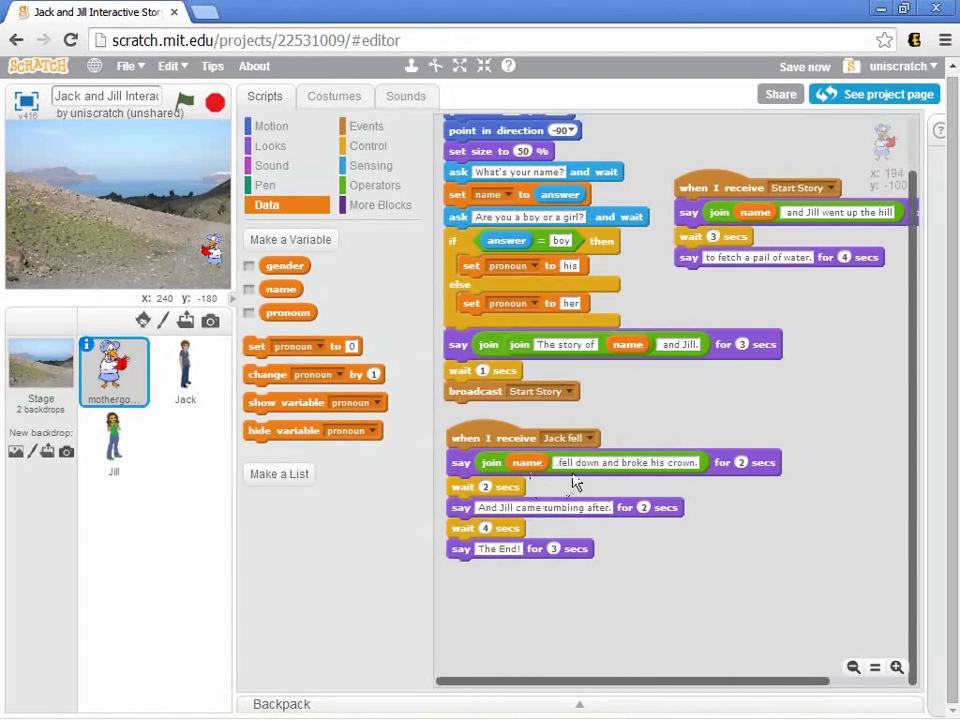
mouse_move(672, 491)
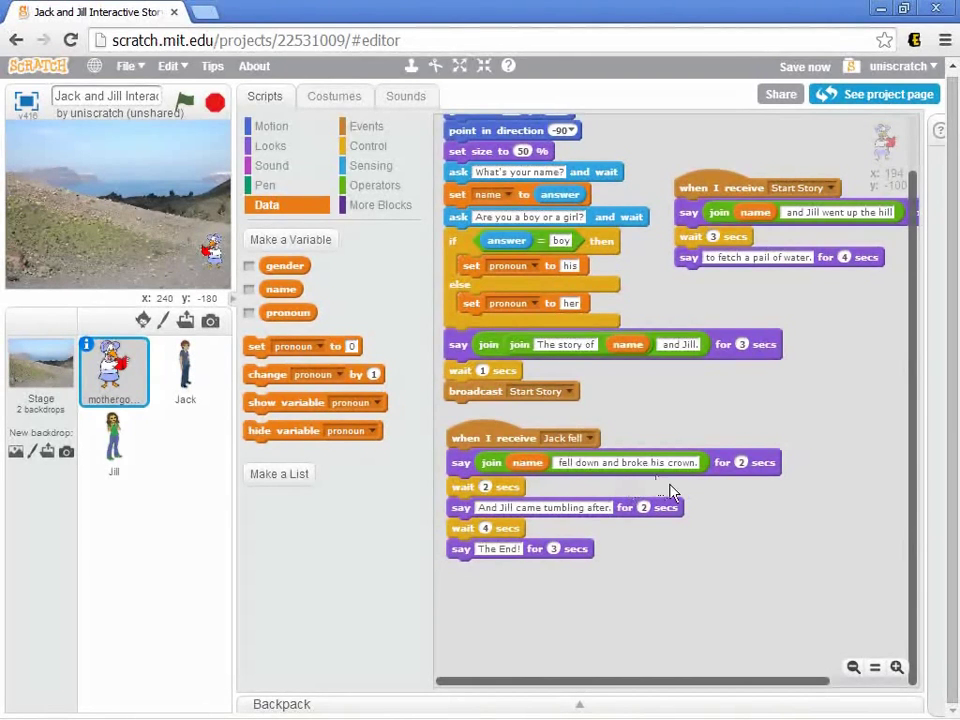
mouse_move(668, 475)
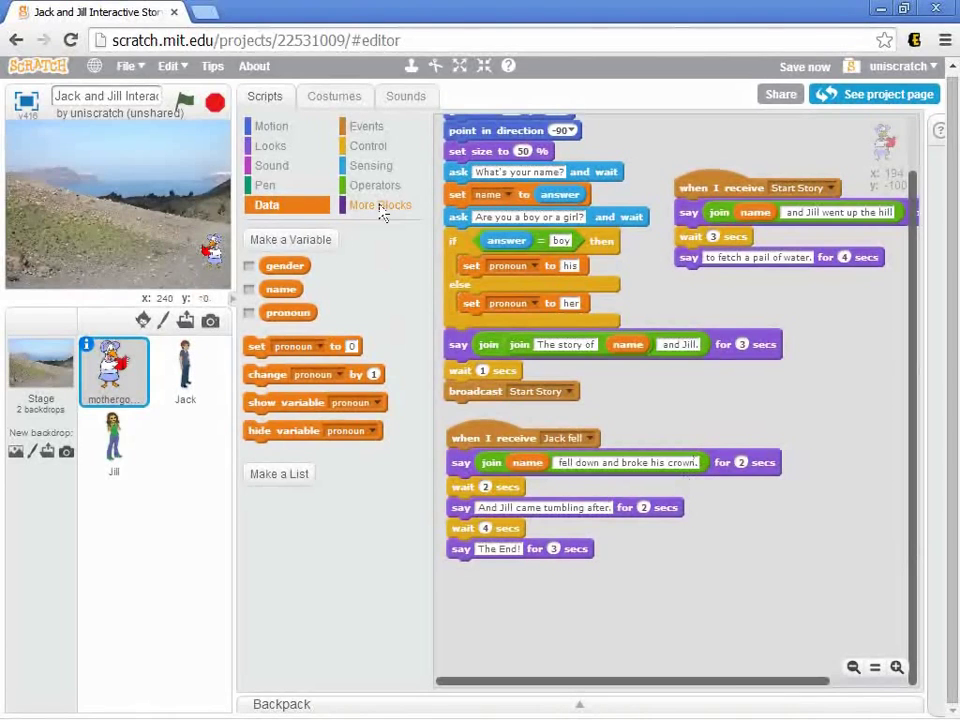
Step: Show the Operators block category for the Jack fell say block
left_click(377, 185)
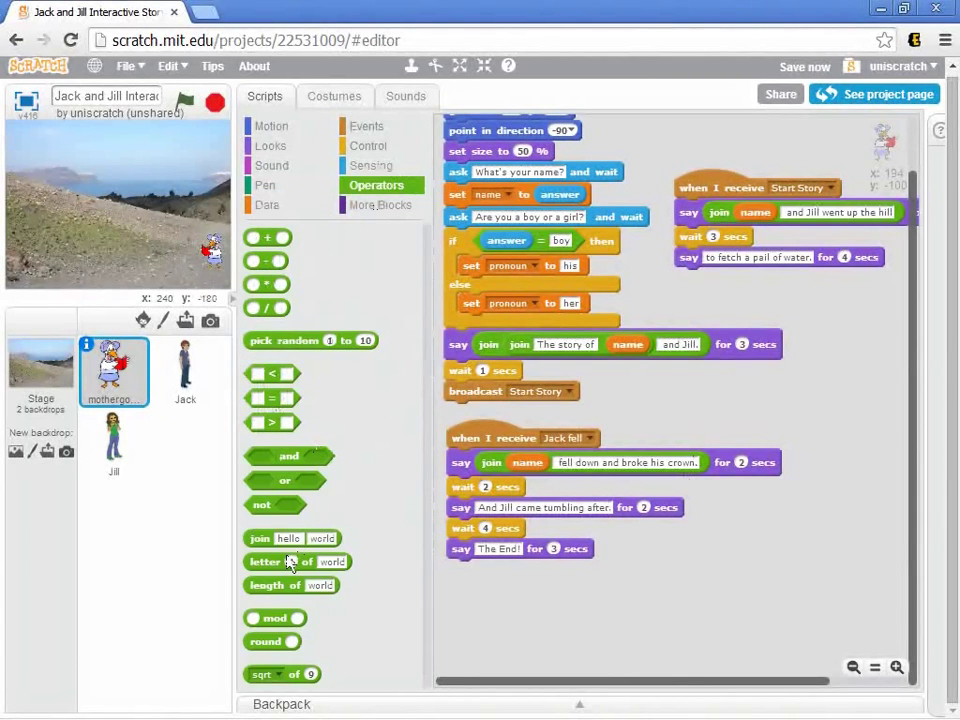
Step: Build a join chaining name, 'fell down and broke', pronoun and 'crown' below the script
left_click_drag(291, 538, 708, 555)
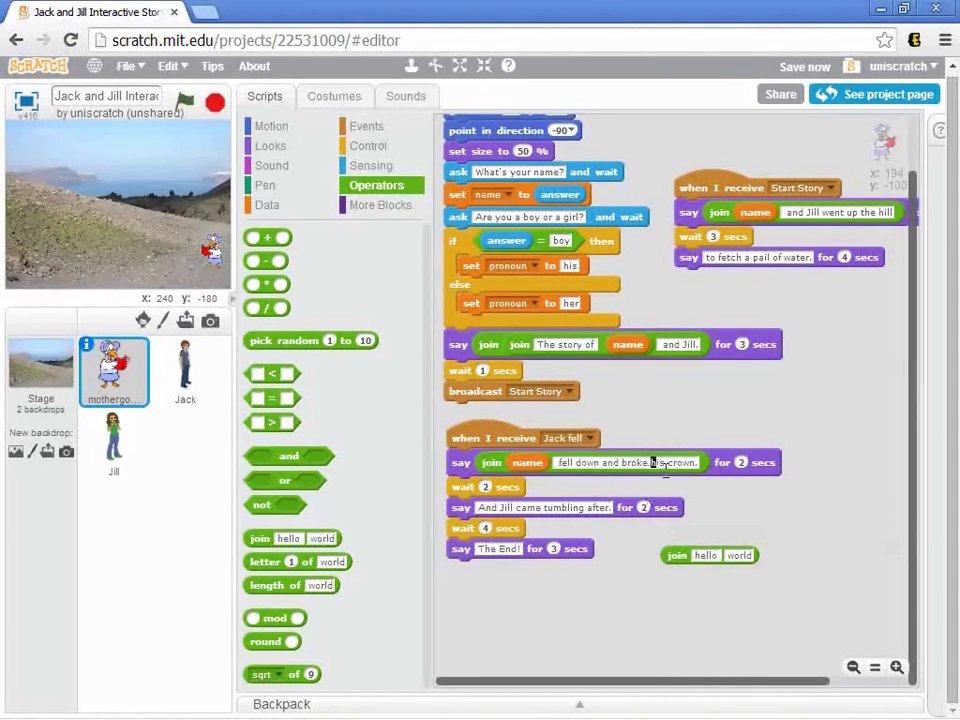
double_click(674, 462)
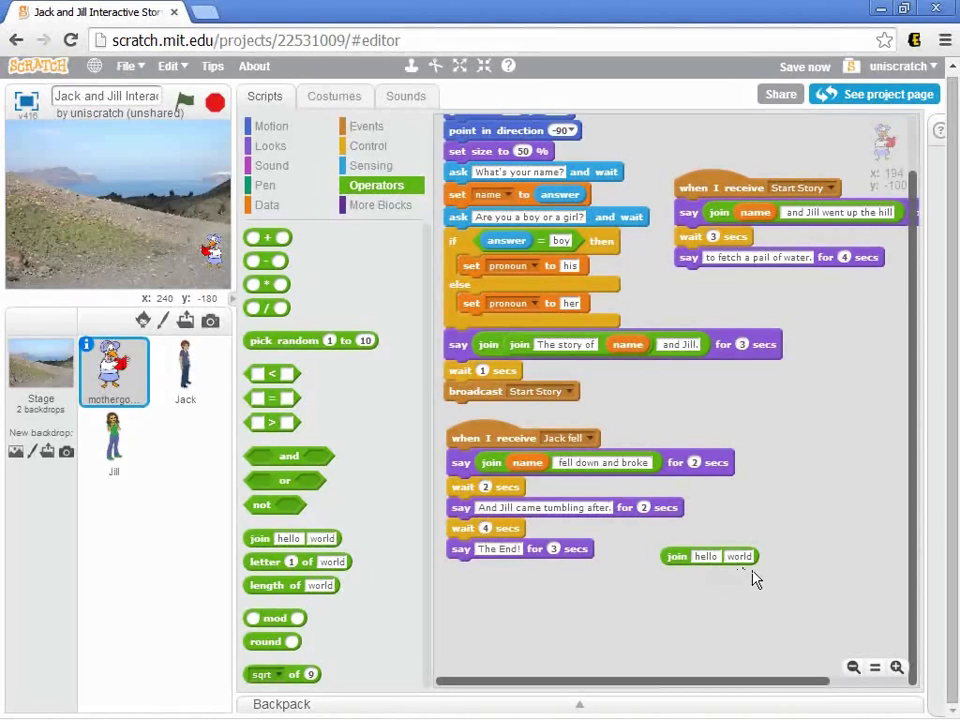
mouse_move(762, 577)
type("crown.")
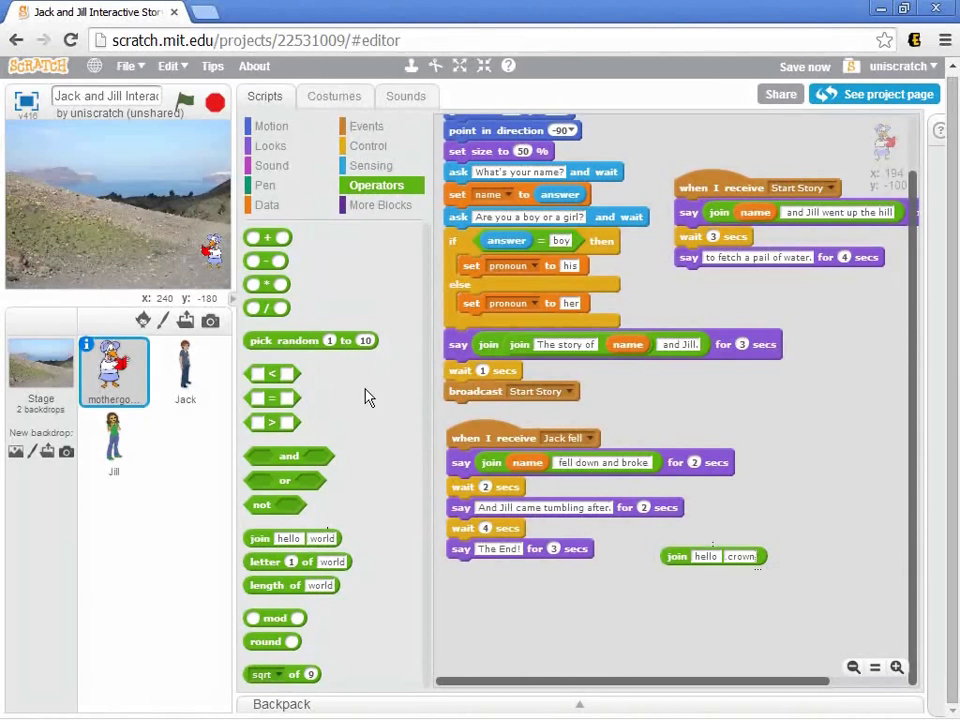
left_click(266, 205)
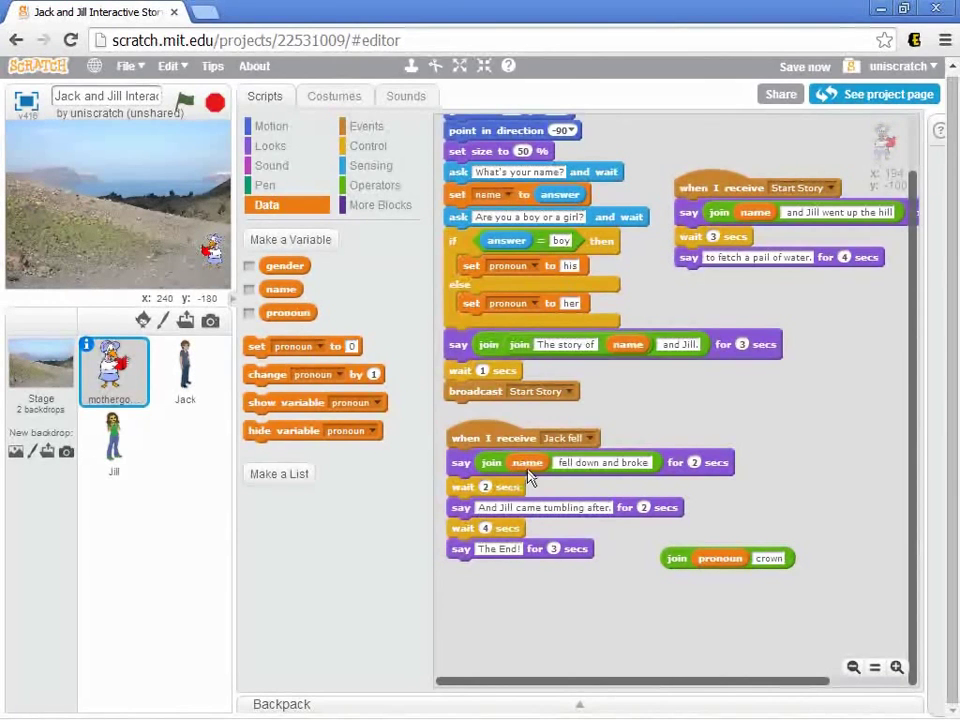
mouse_move(670, 498)
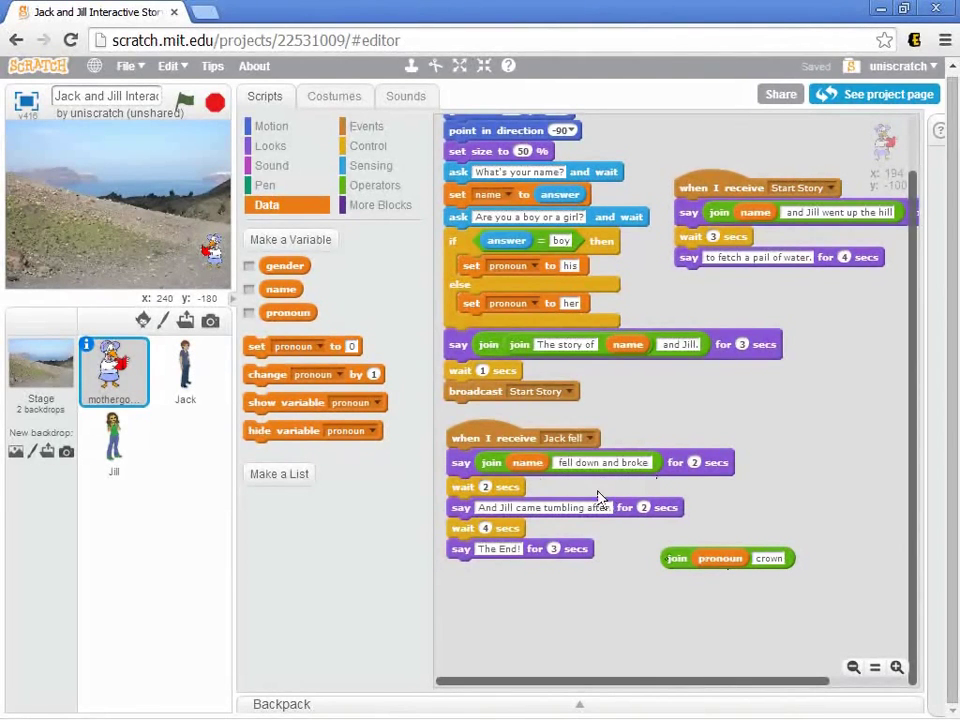
left_click(378, 185)
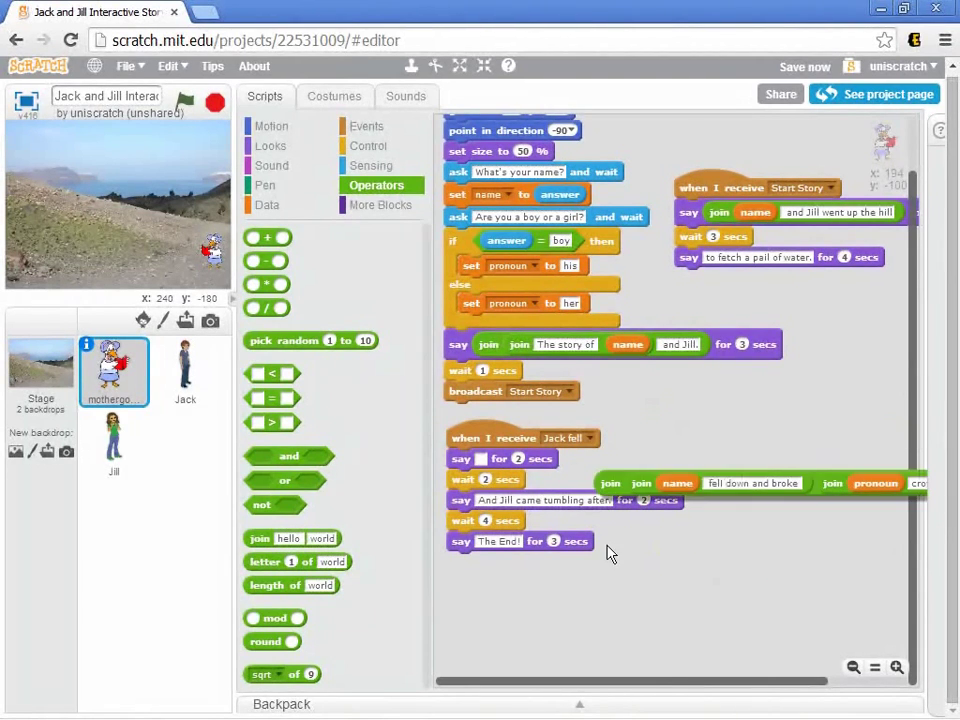
left_click_drag(760, 483, 650, 592)
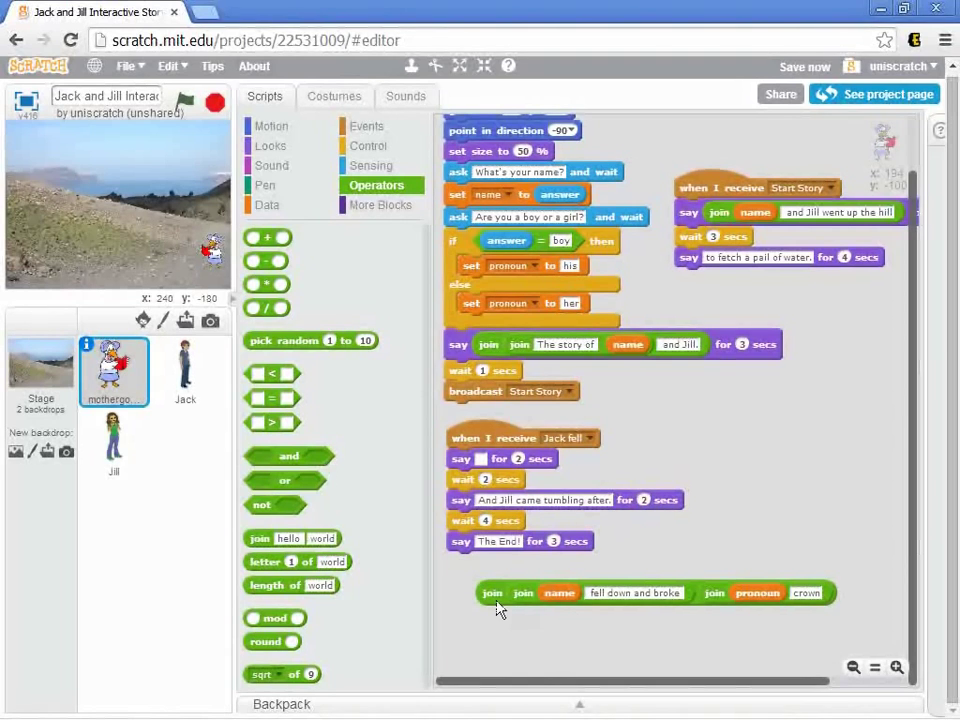
mouse_move(587, 625)
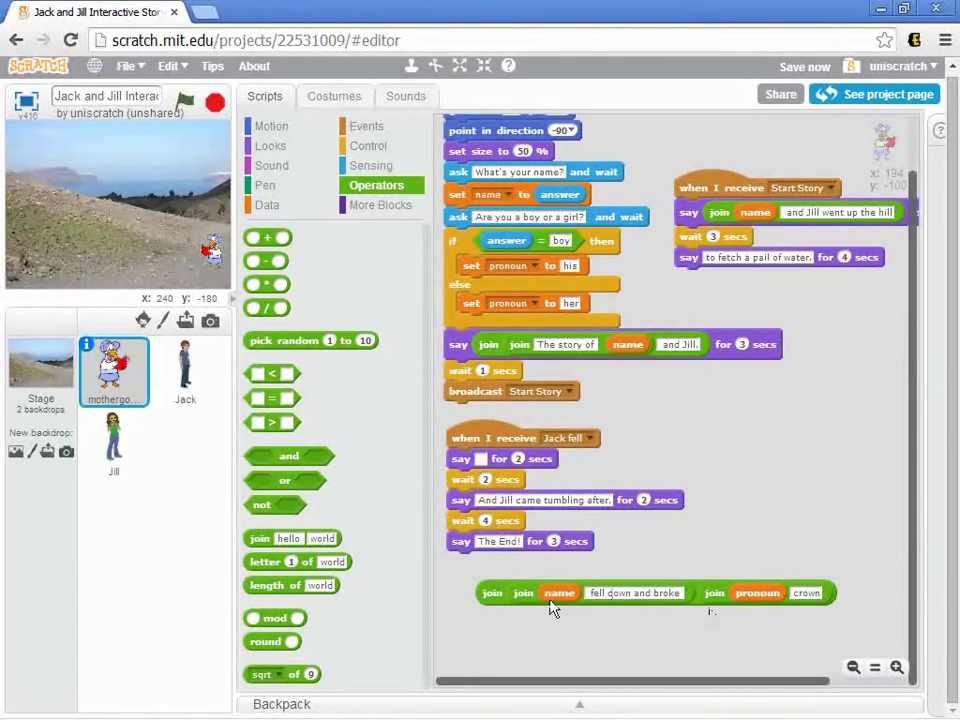
mouse_move(519, 615)
type("b")
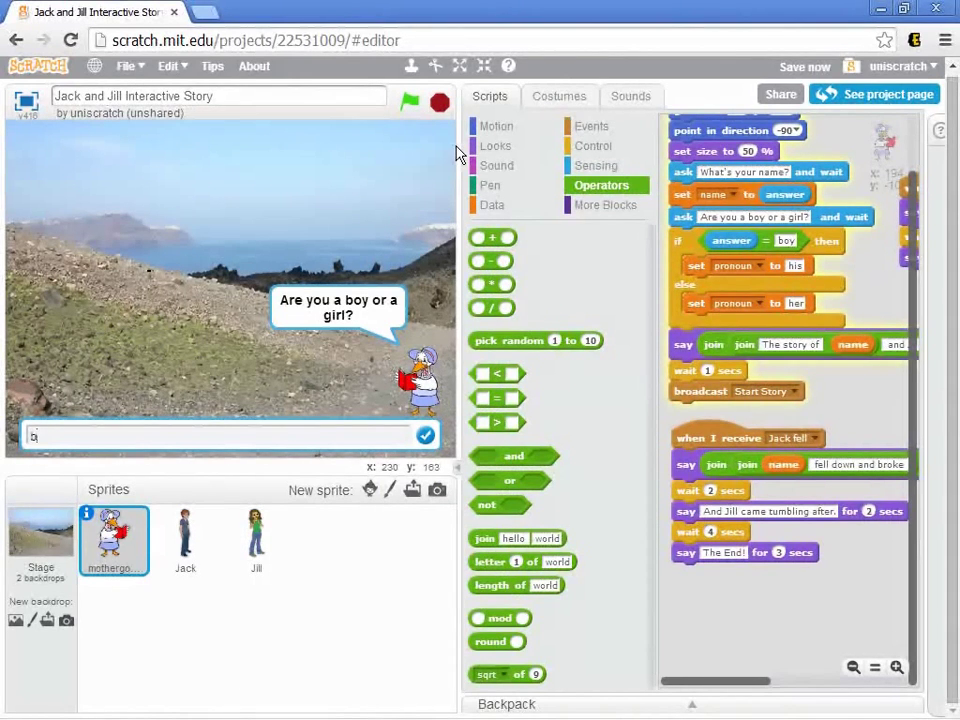
Step: Play the story answering 'girl', then select the crown text field
type("girl")
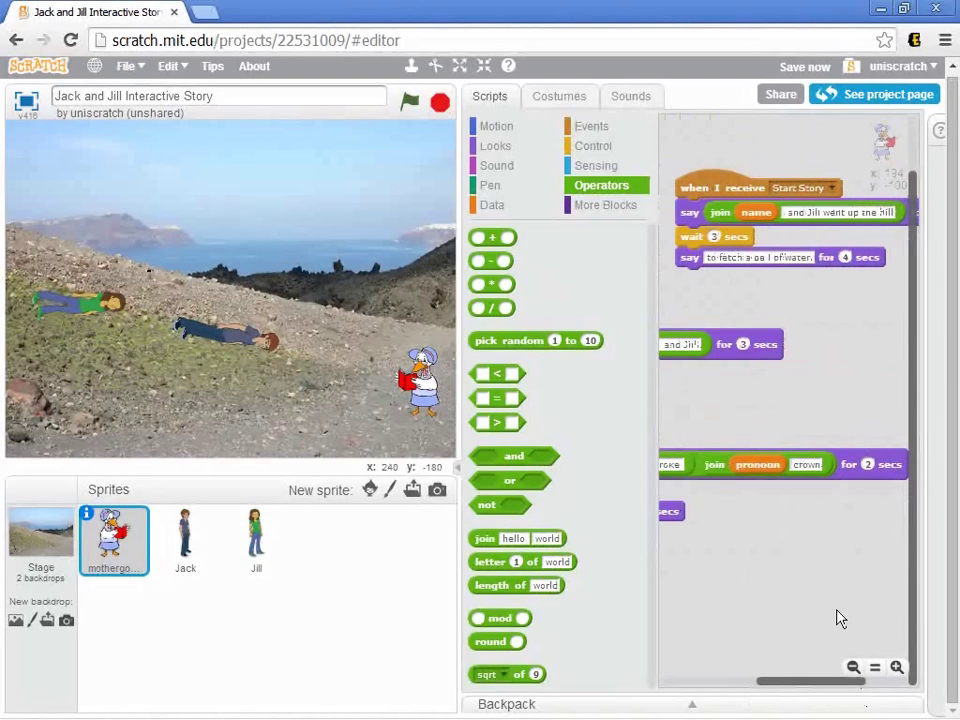
left_click(805, 464)
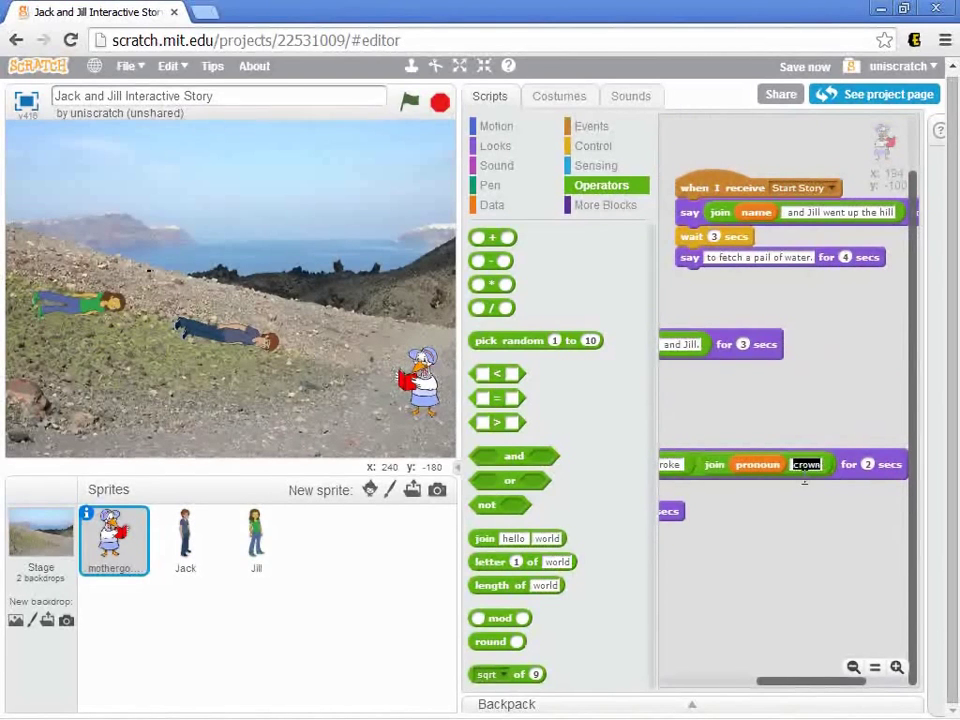